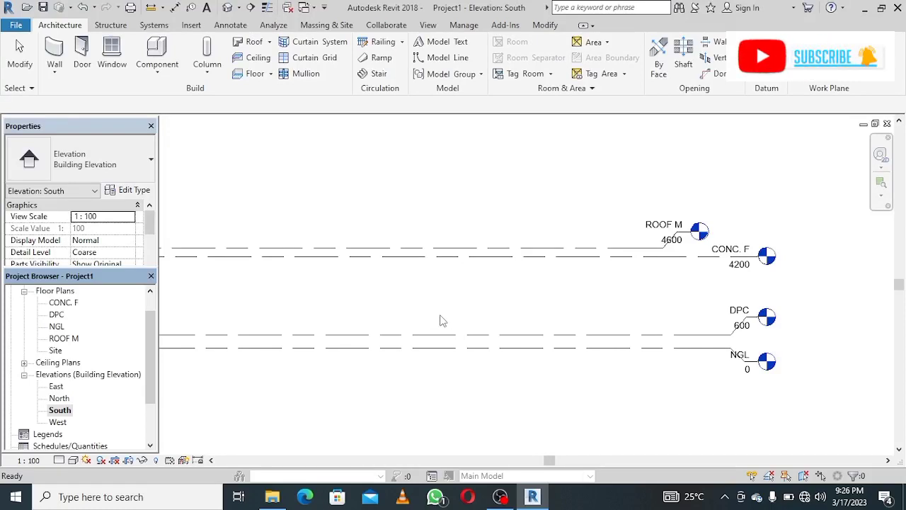
mouse_move(186, 305)
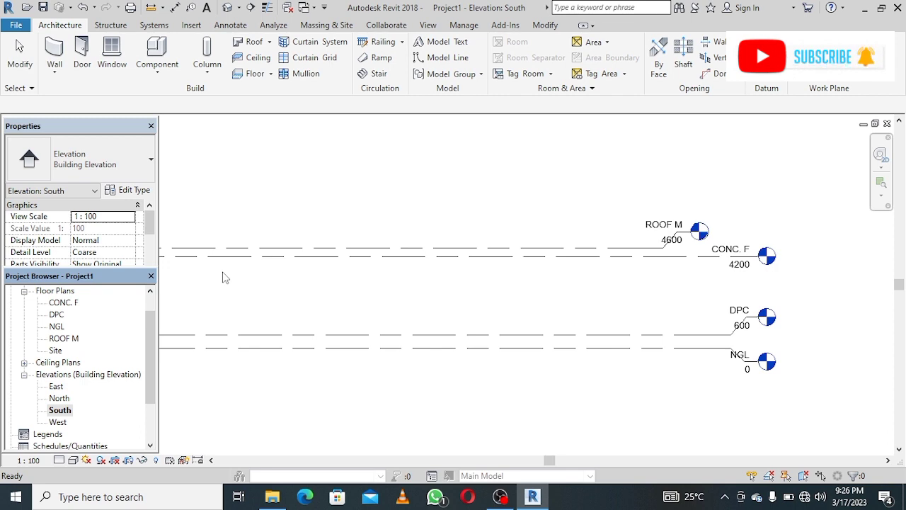
mouse_move(402, 353)
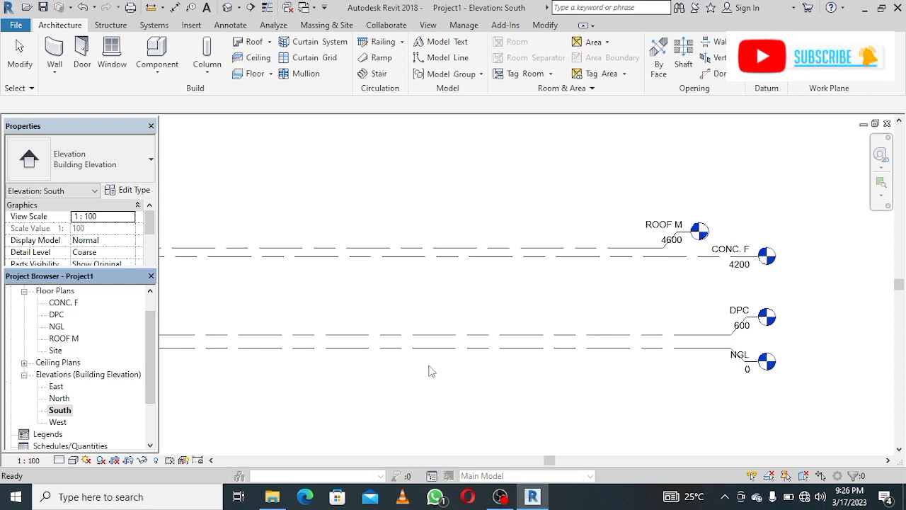
mouse_move(539, 360)
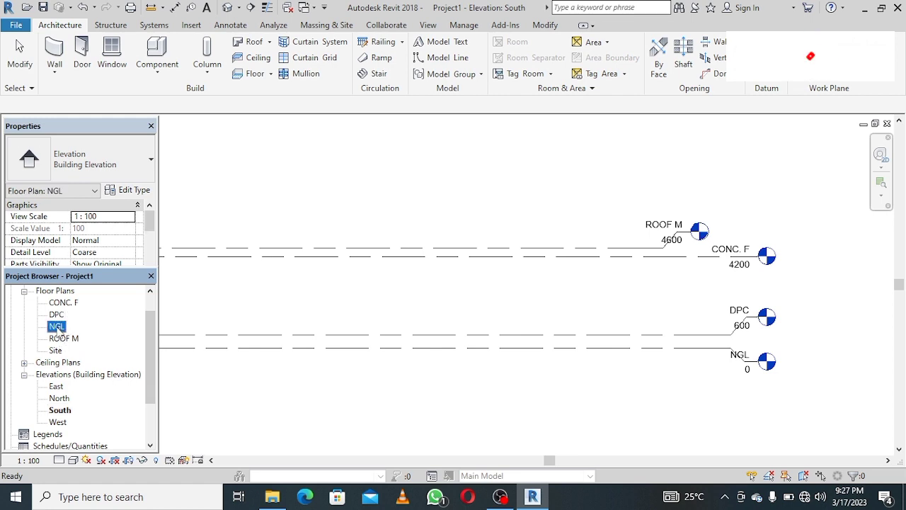
Open the NGL floor plan from the Project Browser's Floor Plans list.
double_click(57, 325)
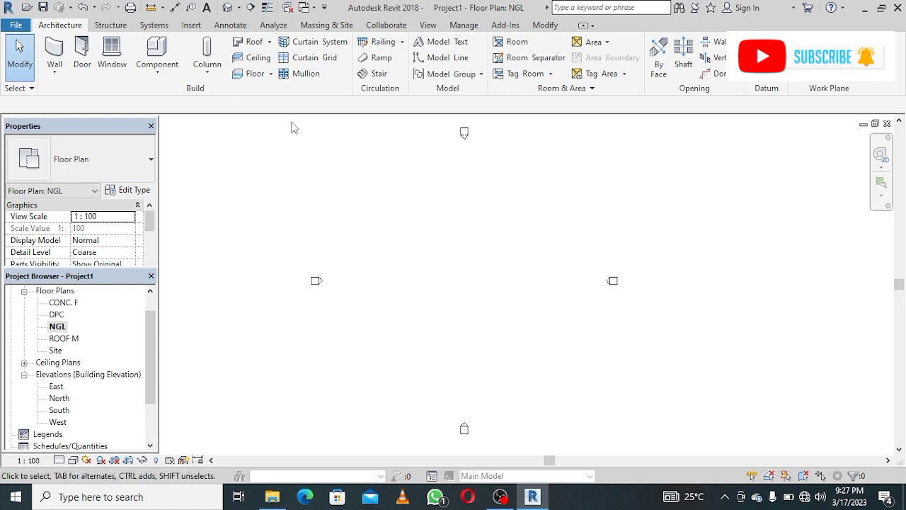
mouse_move(461, 192)
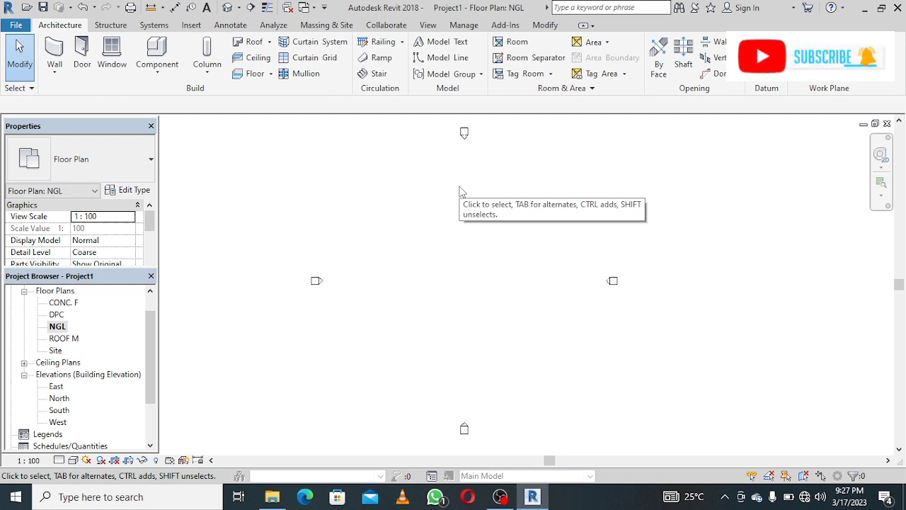
mouse_move(460, 191)
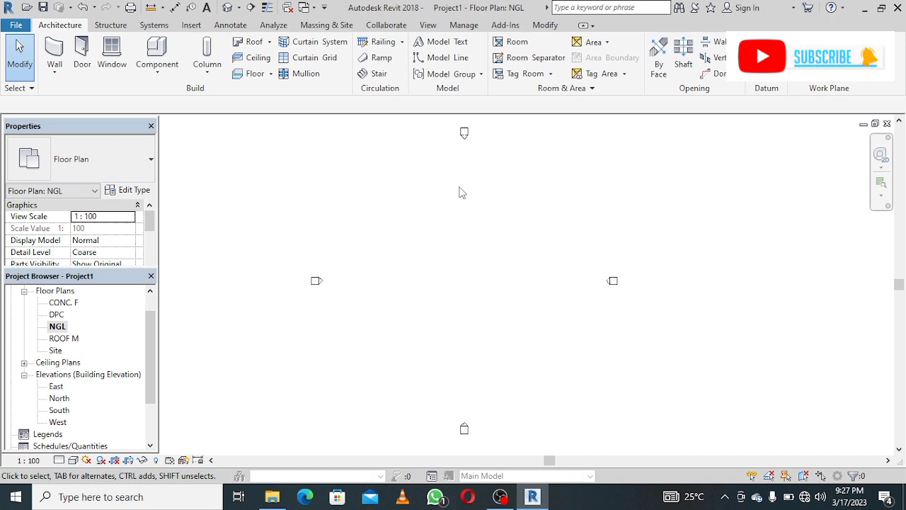
mouse_move(357, 173)
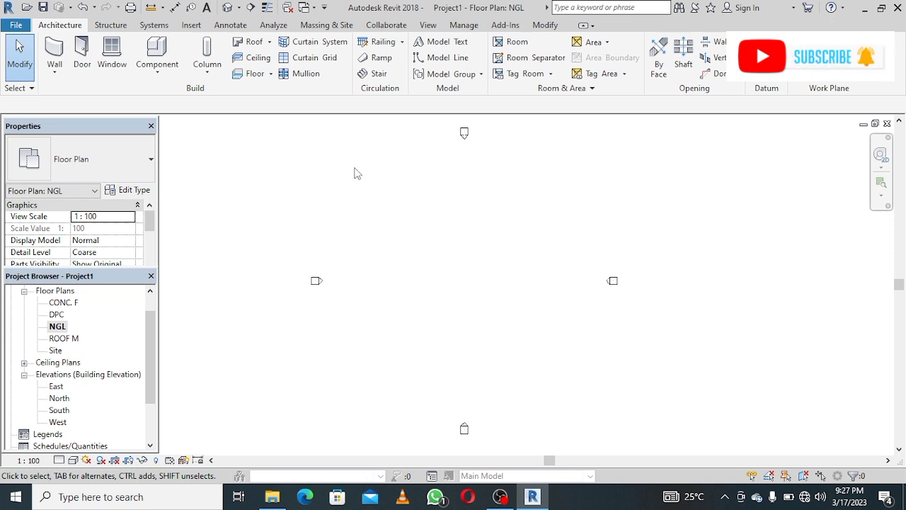
mouse_move(54, 53)
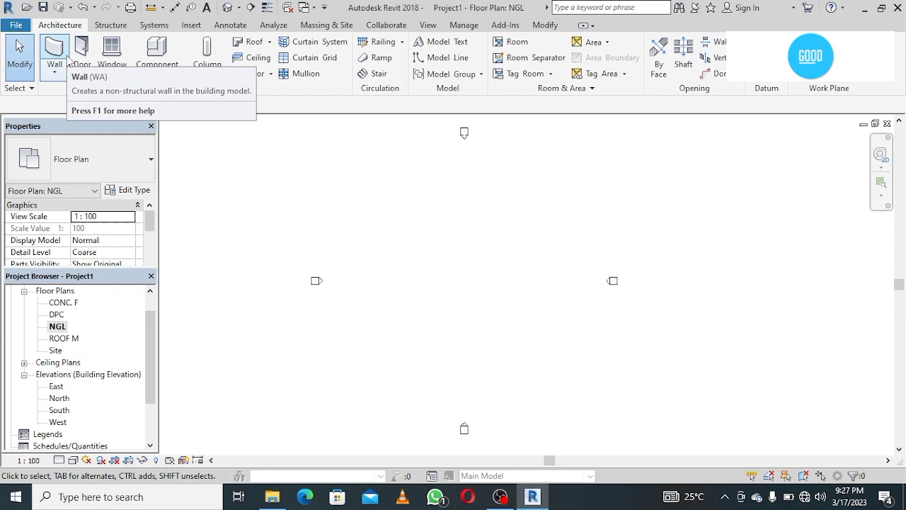
mouse_move(395, 212)
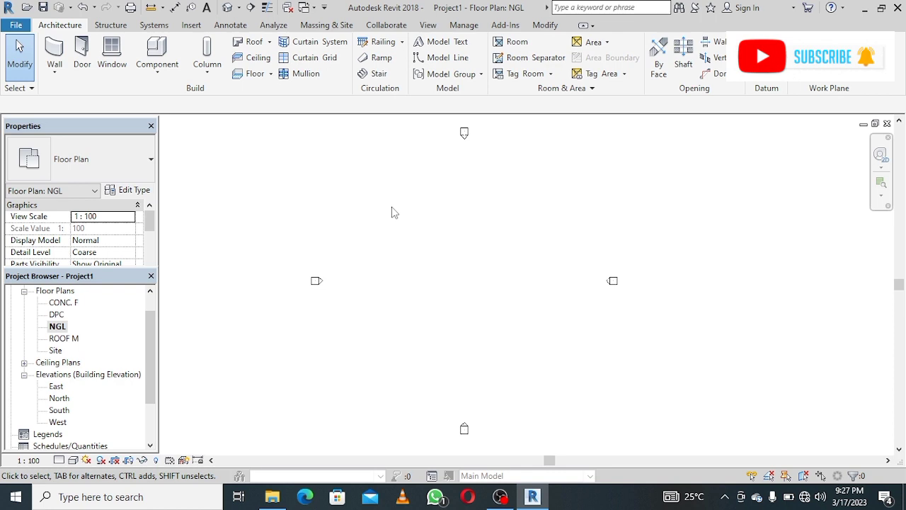
mouse_move(54, 53)
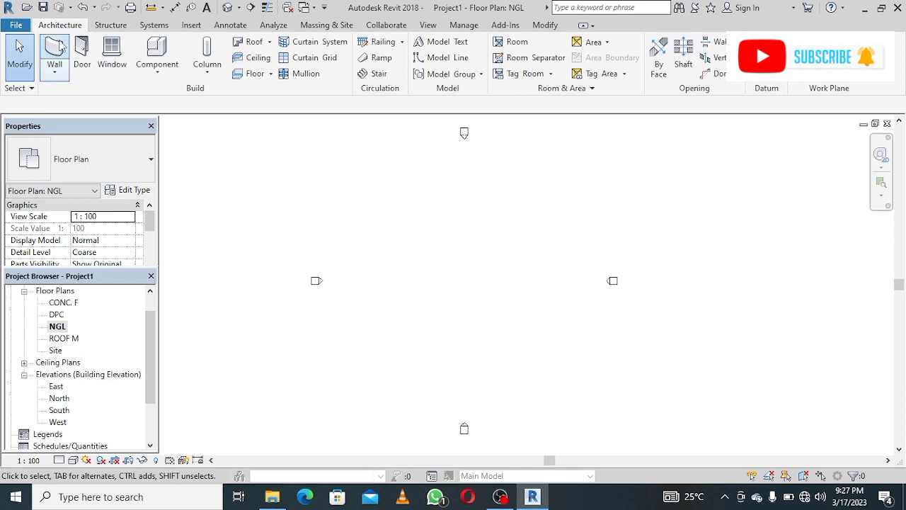
mouse_move(54, 53)
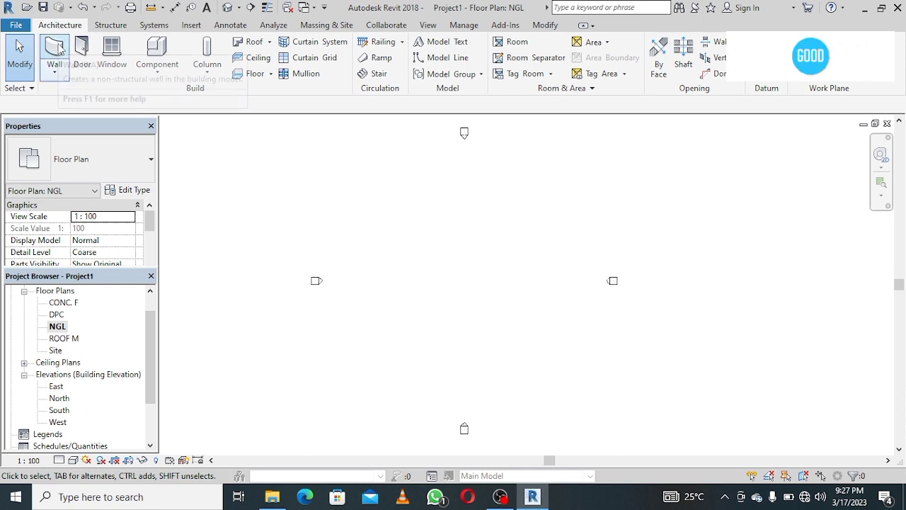
Start wall placement on NGL with the Generic - 200mm basic wall type.
left_click(54, 53)
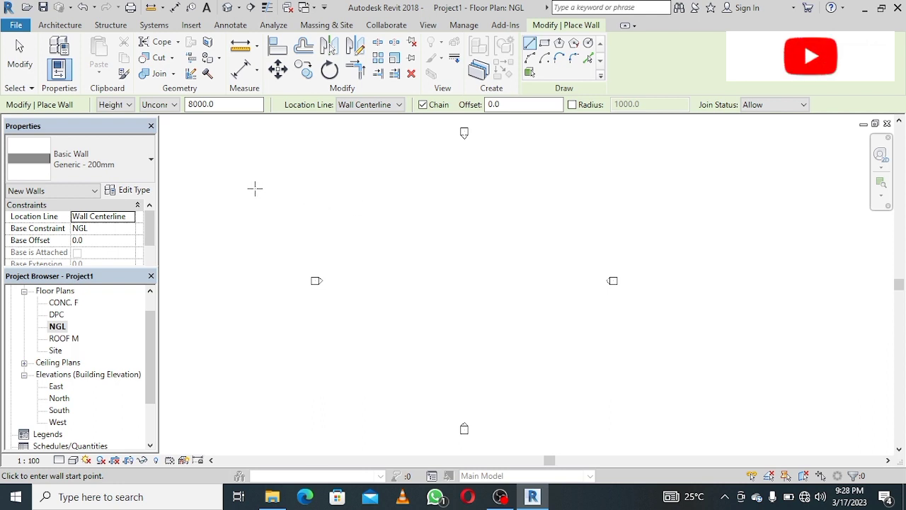
mouse_move(131, 174)
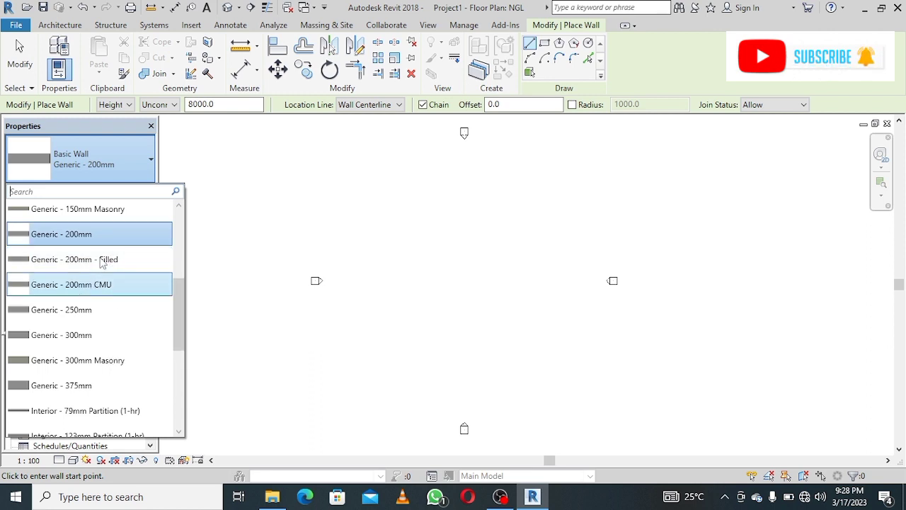
mouse_move(135, 259)
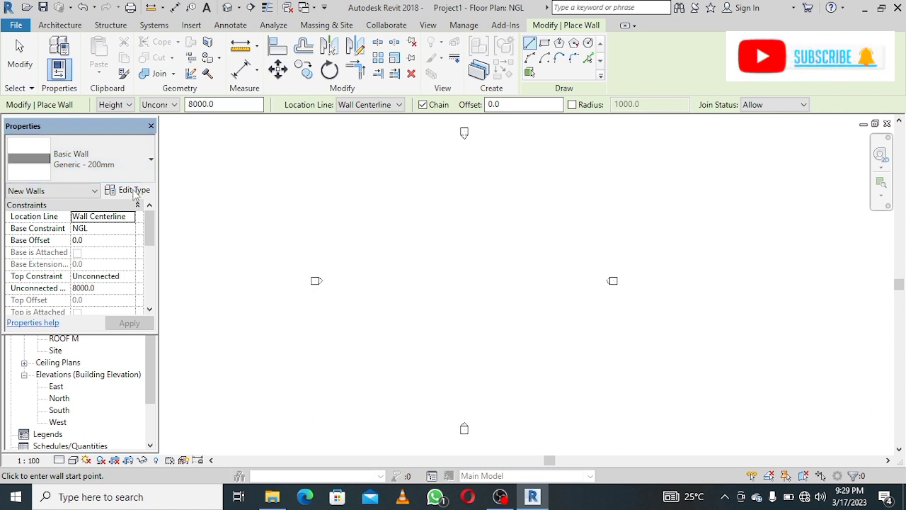
mouse_move(129, 190)
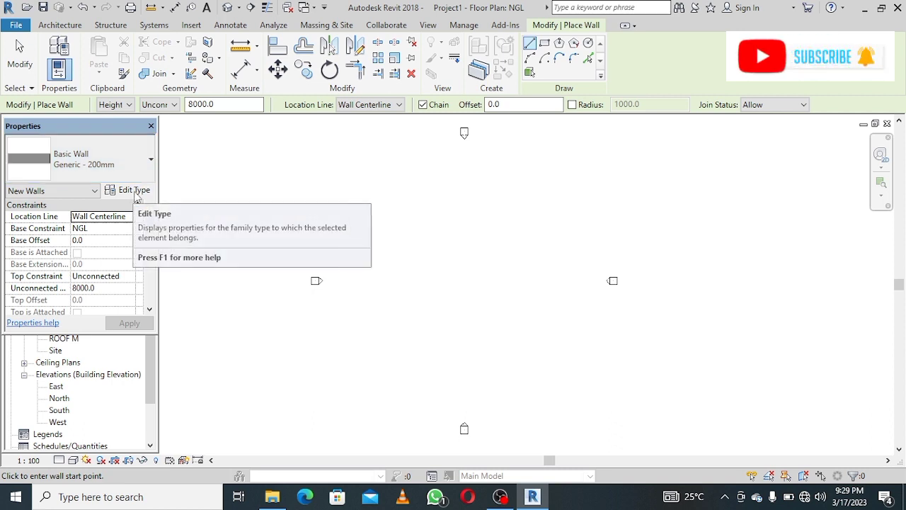
Open the Generic - 200mm wall type properties and duplicate the type.
left_click(130, 190)
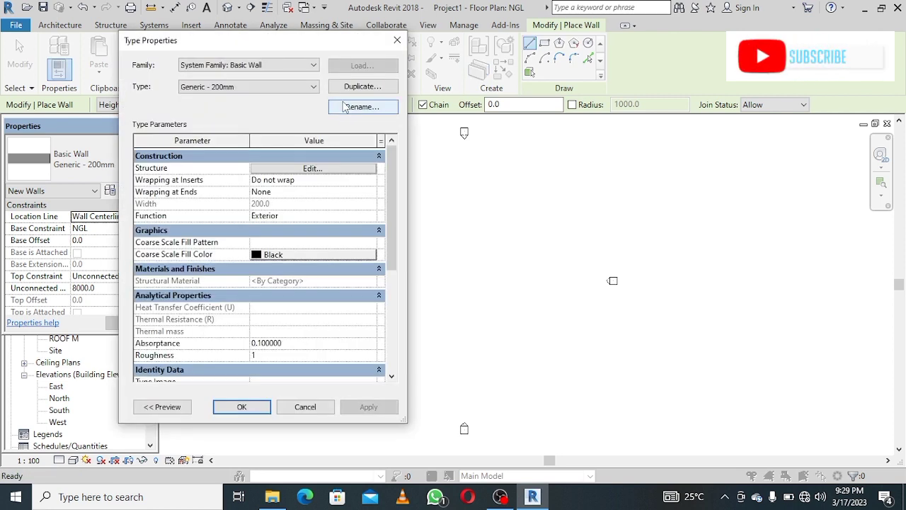
mouse_move(362, 85)
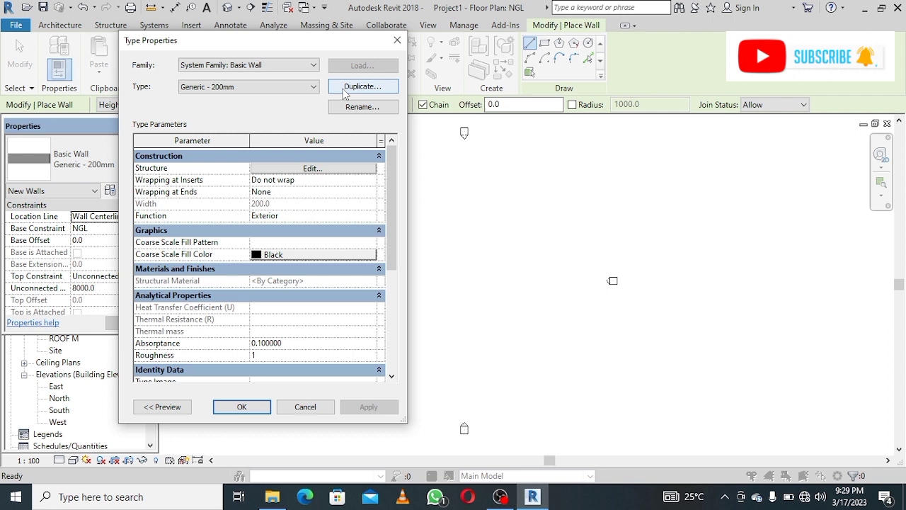
left_click(363, 85)
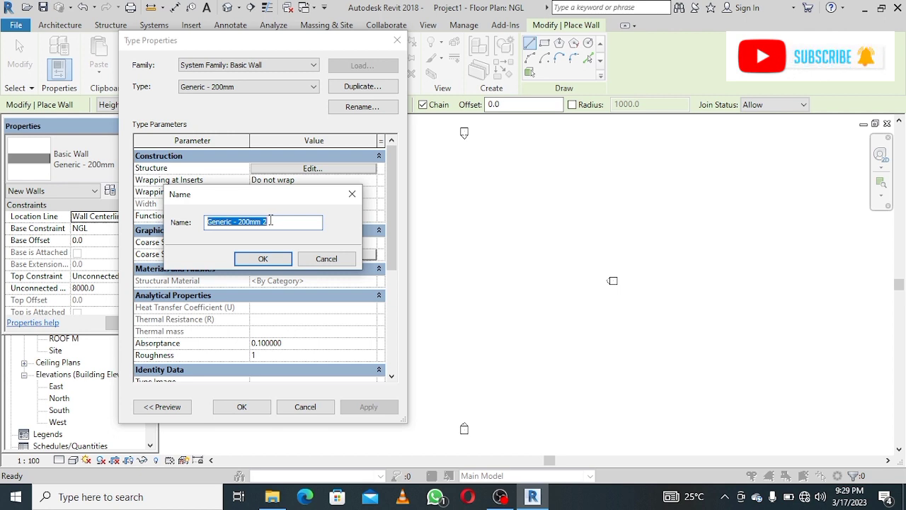
Name the duplicated wall type '150mm white'.
type("15")
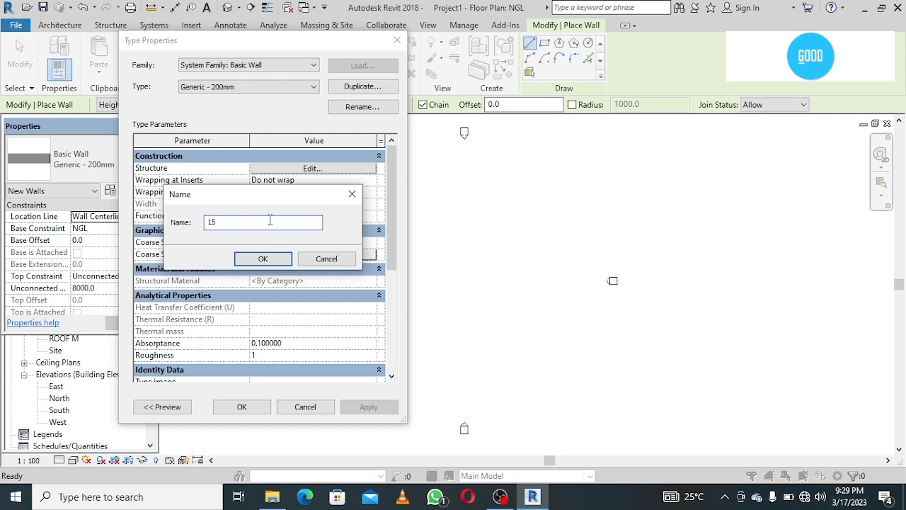
type("150mm")
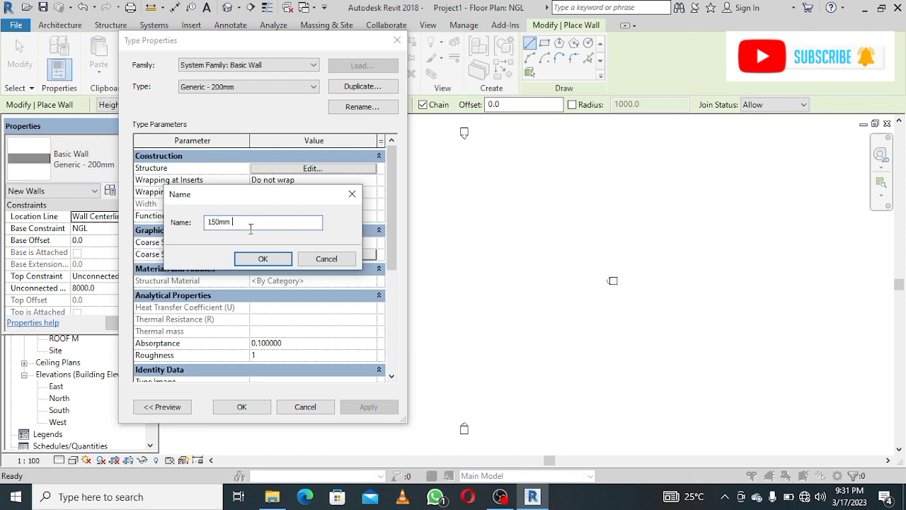
type("whi")
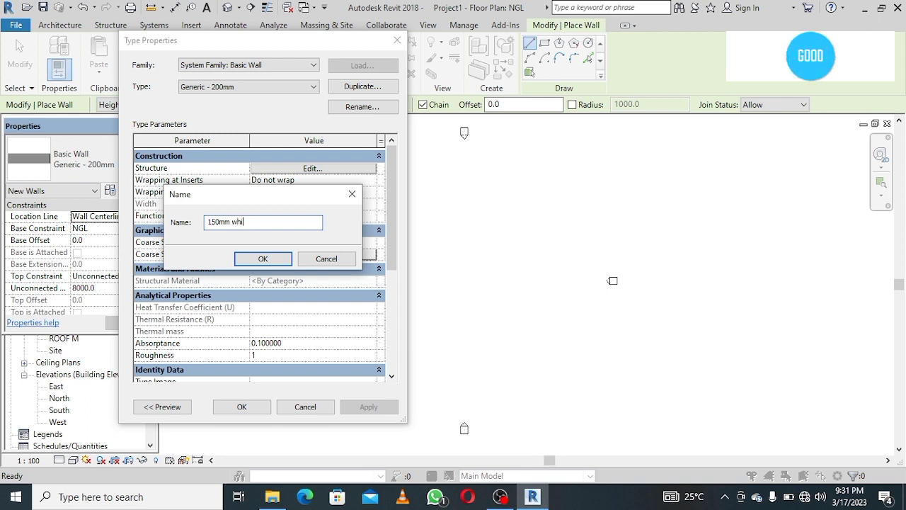
type("te")
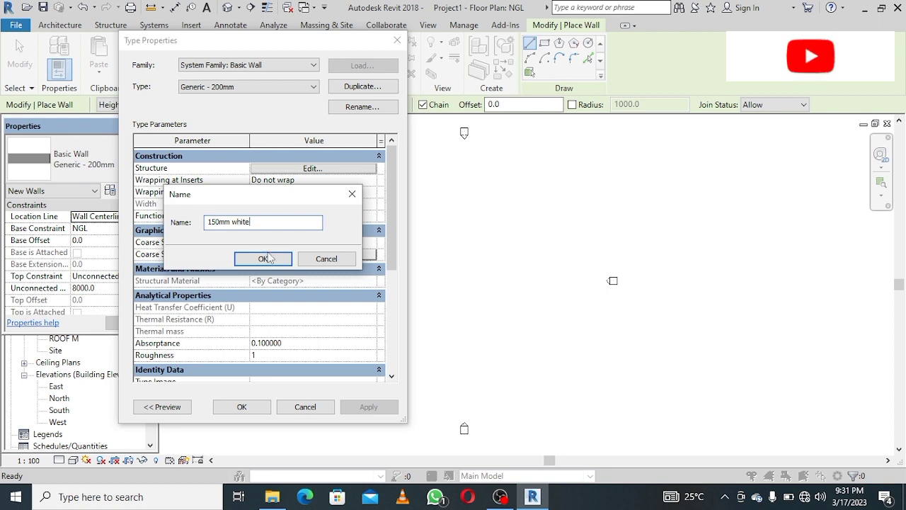
Confirm the '150mm white' type name and open its Structure layer assembly.
left_click(263, 259)
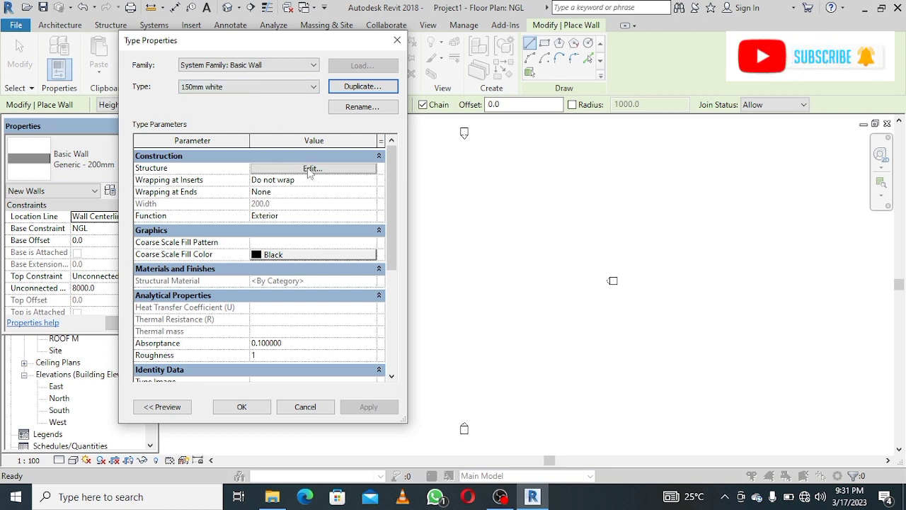
left_click(312, 168)
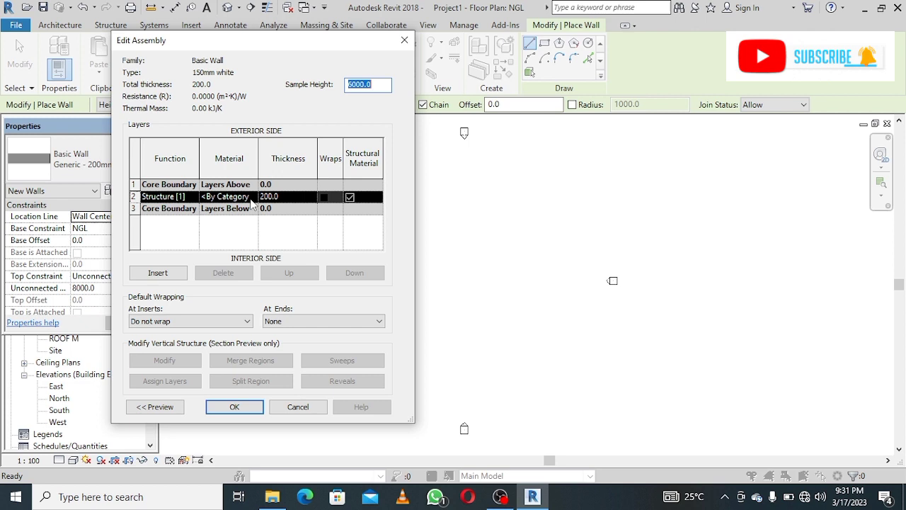
Set the Structure [1] layer thickness to 150, giving a 150 total thickness.
left_click(287, 196)
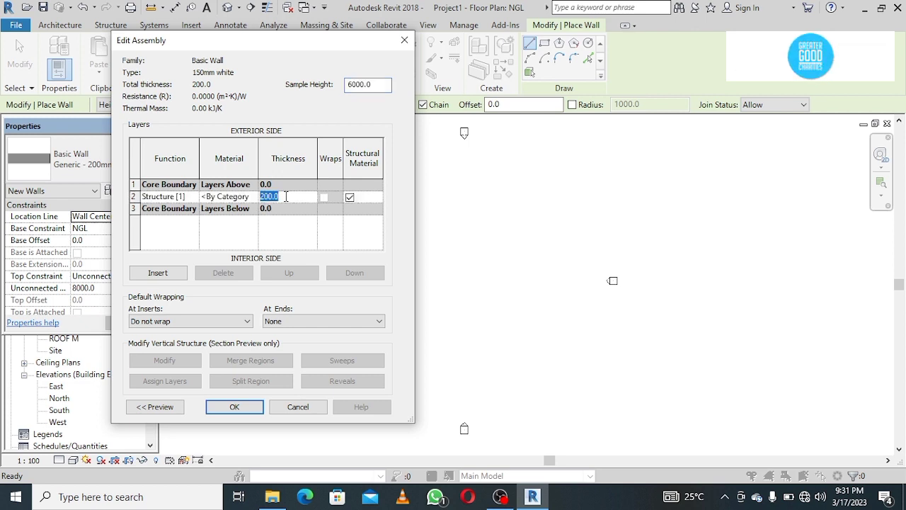
type("15")
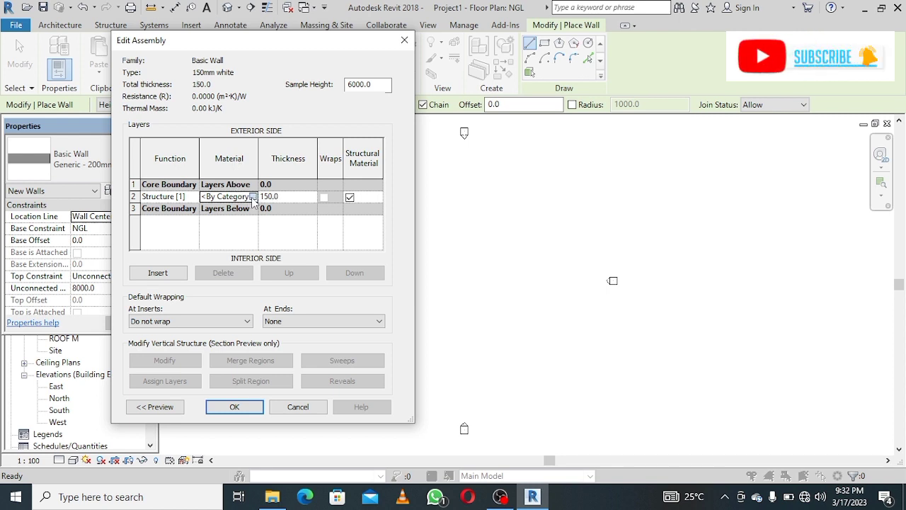
Open the structure layer's Material Browser, expand the editor, and browse project materials.
left_click(254, 196)
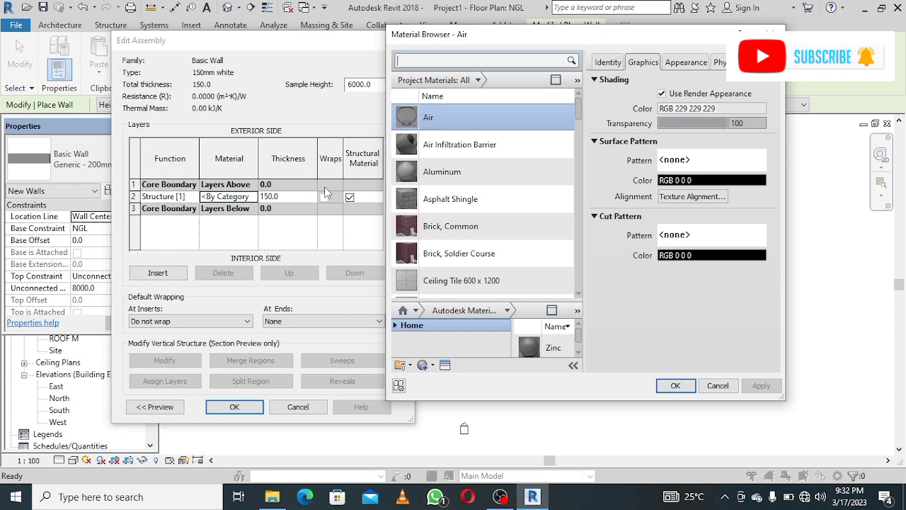
mouse_move(507, 242)
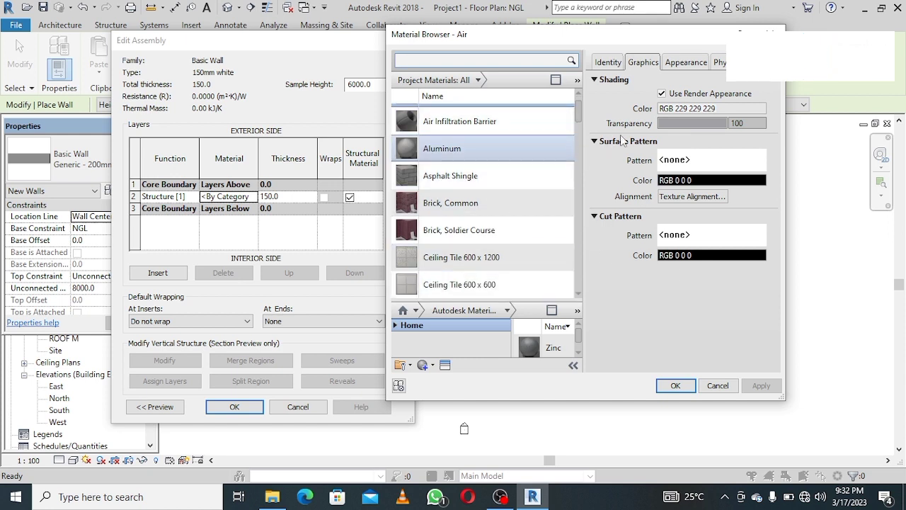
left_click(573, 366)
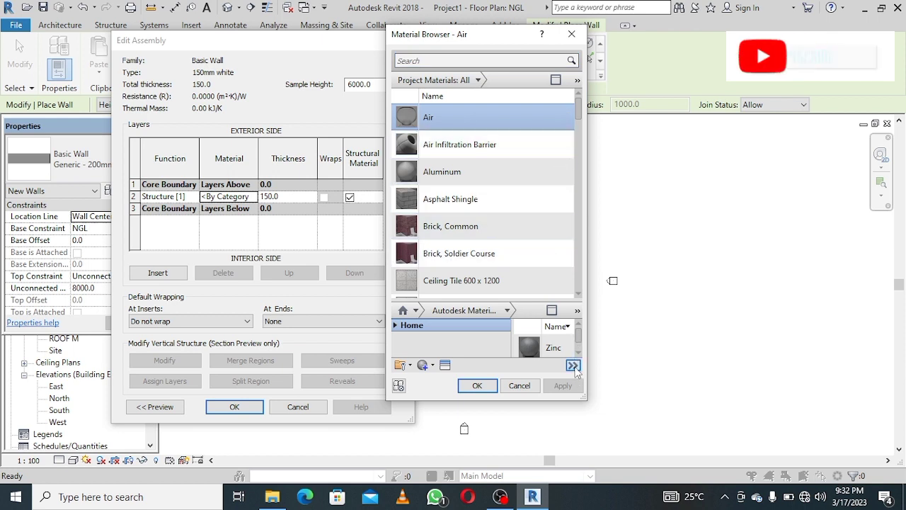
left_click(574, 365)
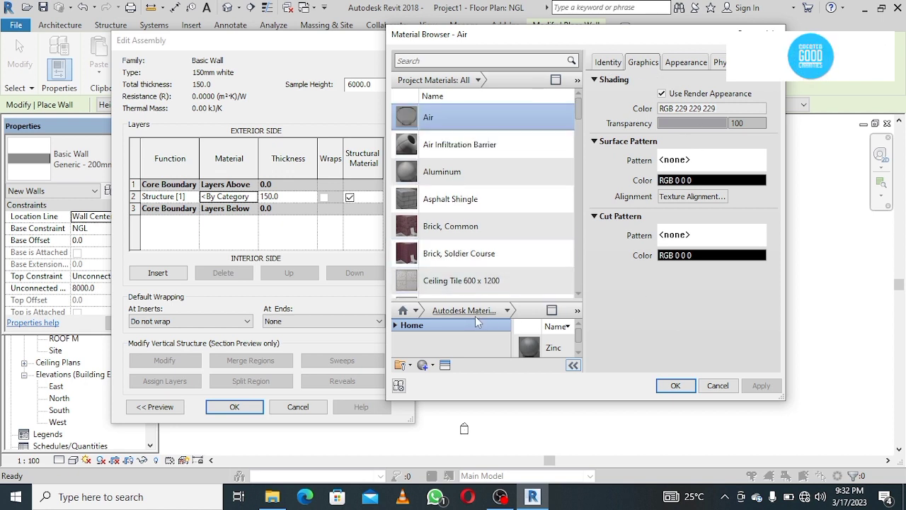
scroll("down", 3)
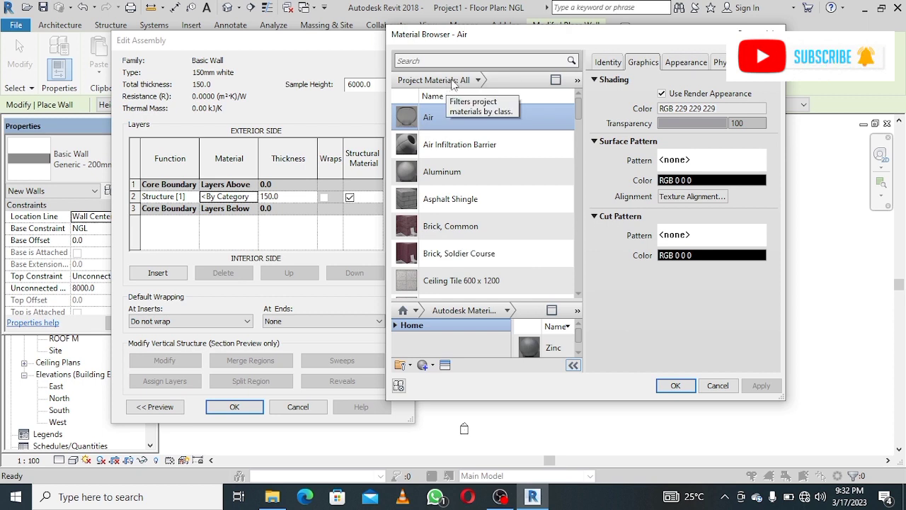
mouse_move(481, 253)
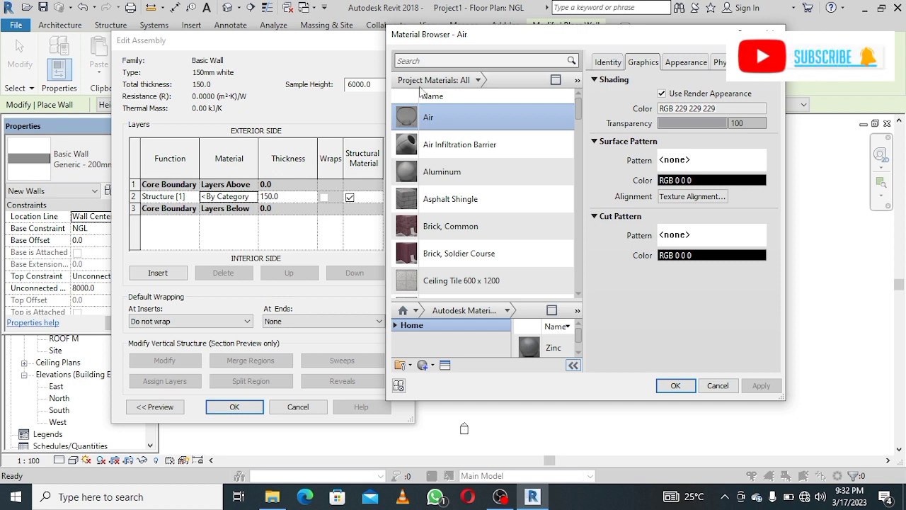
mouse_move(469, 97)
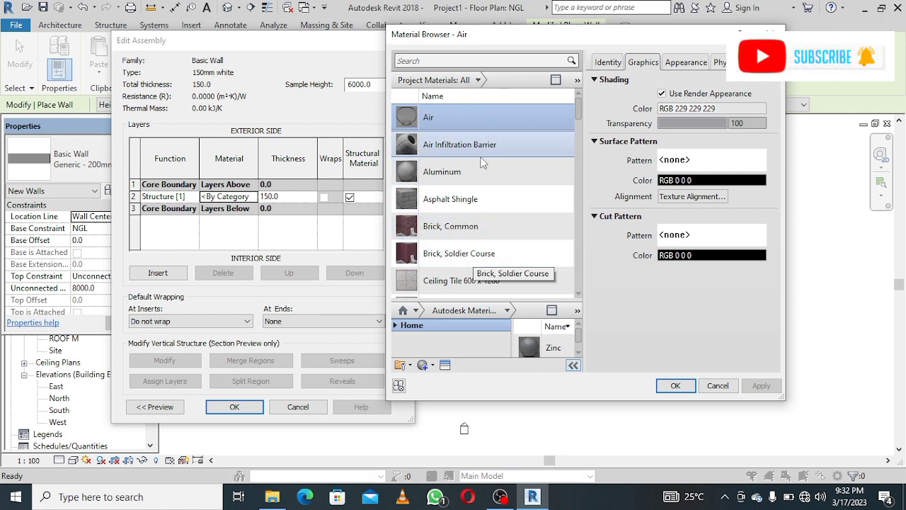
mouse_move(445, 186)
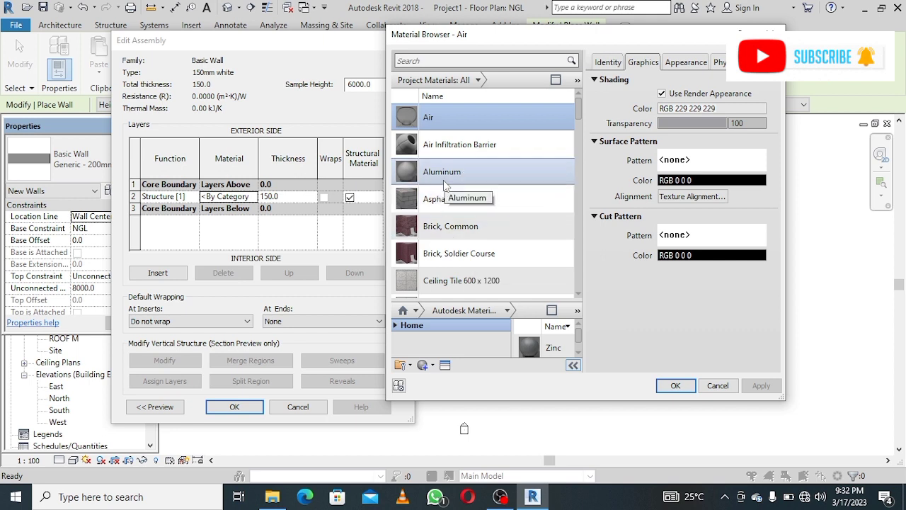
mouse_move(457, 225)
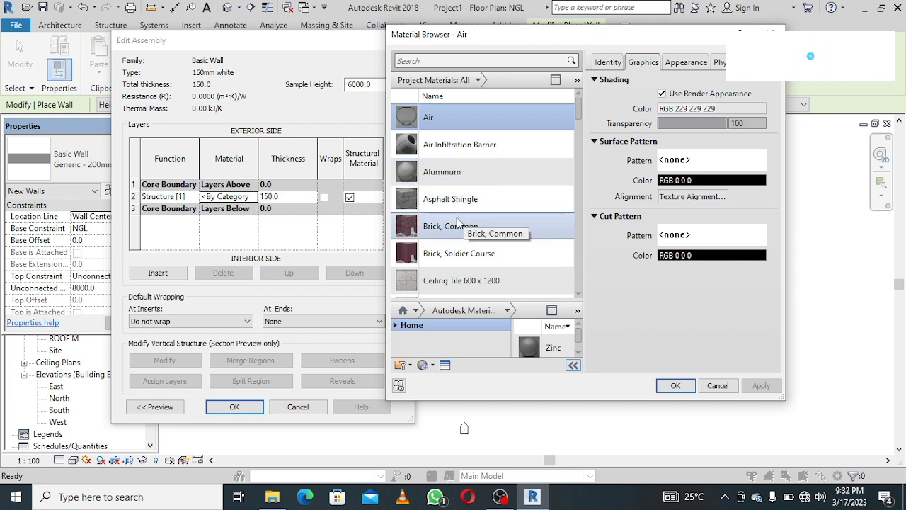
scroll("down", 3)
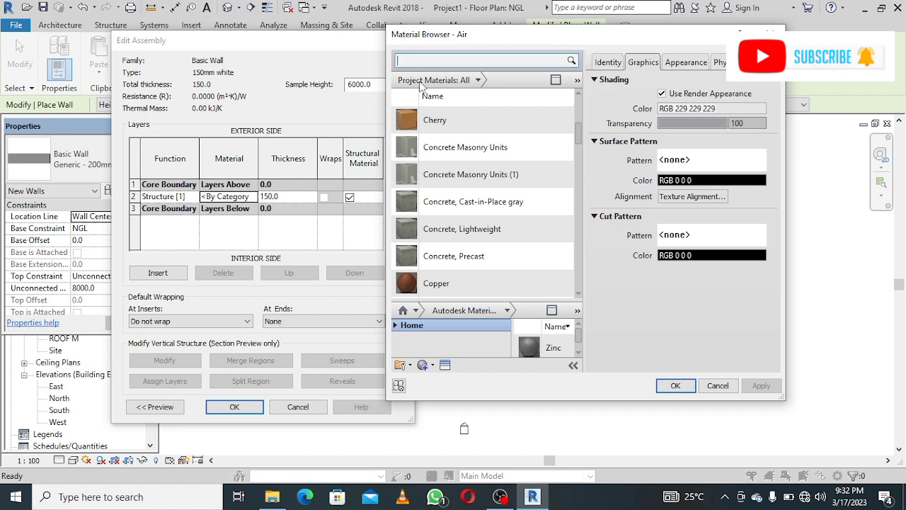
Search materials for 'white' and select Gypsum Wall Board (1).
type("whi")
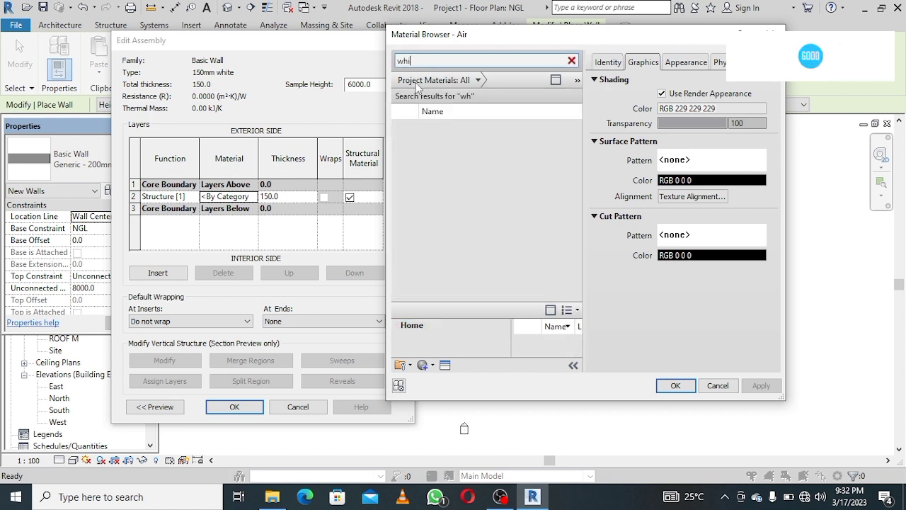
type("te")
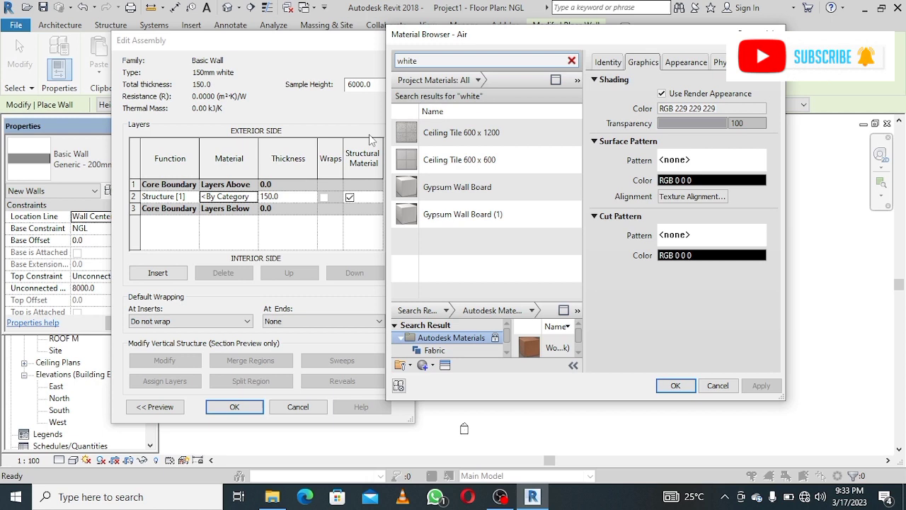
left_click(462, 214)
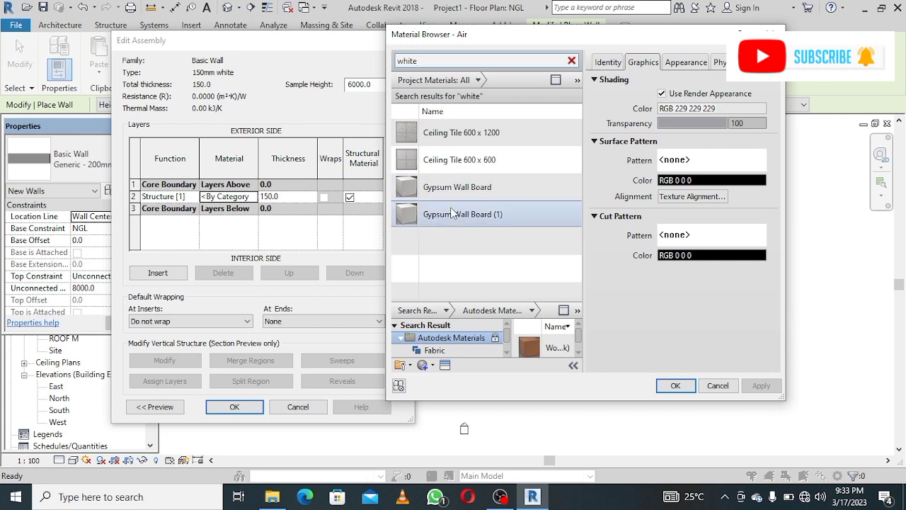
left_click(462, 213)
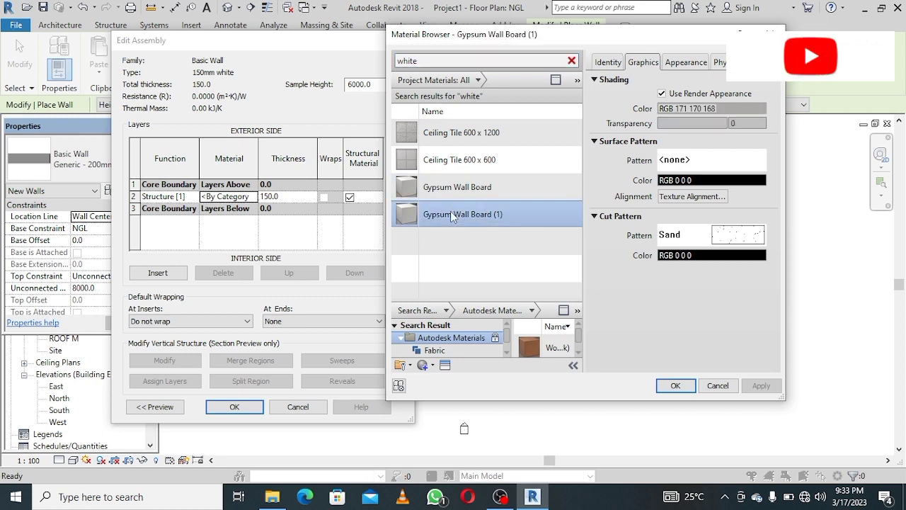
Rename the Gypsum Wall Board (1) material to 'white'.
right_click(462, 214)
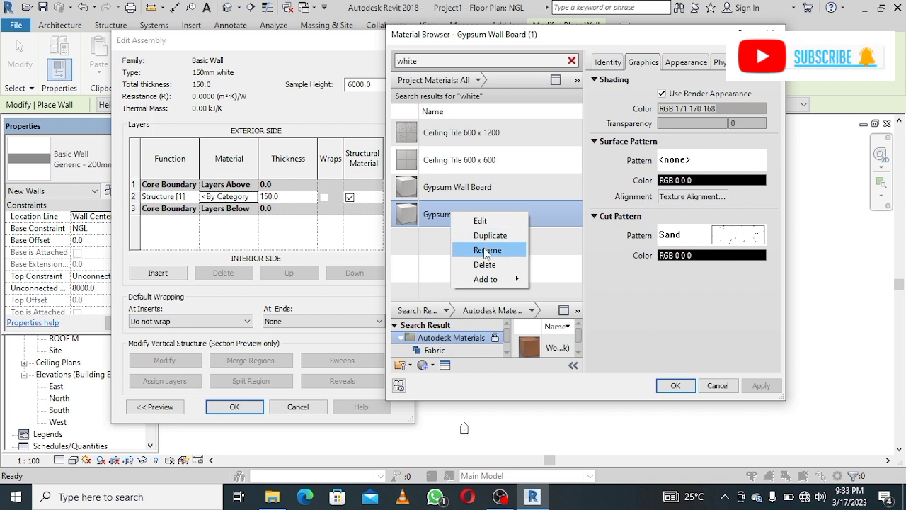
left_click(488, 250)
type("wh")
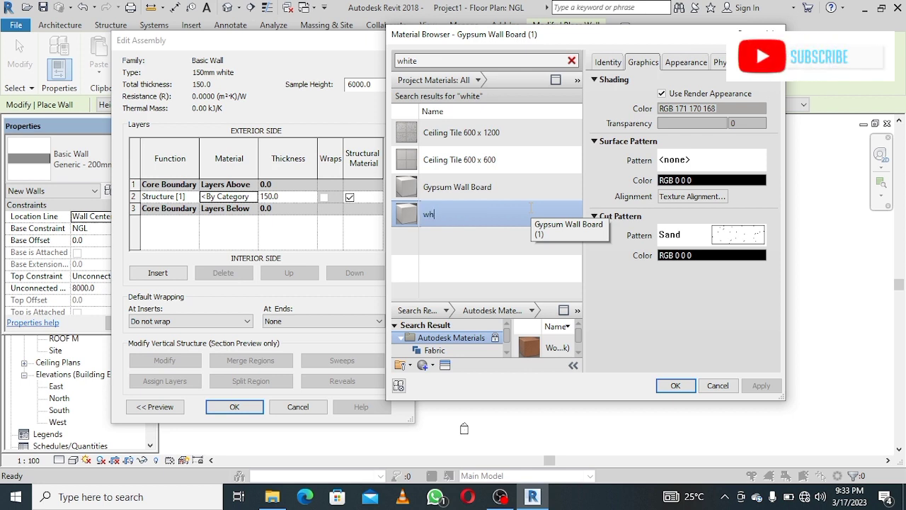
type("ite")
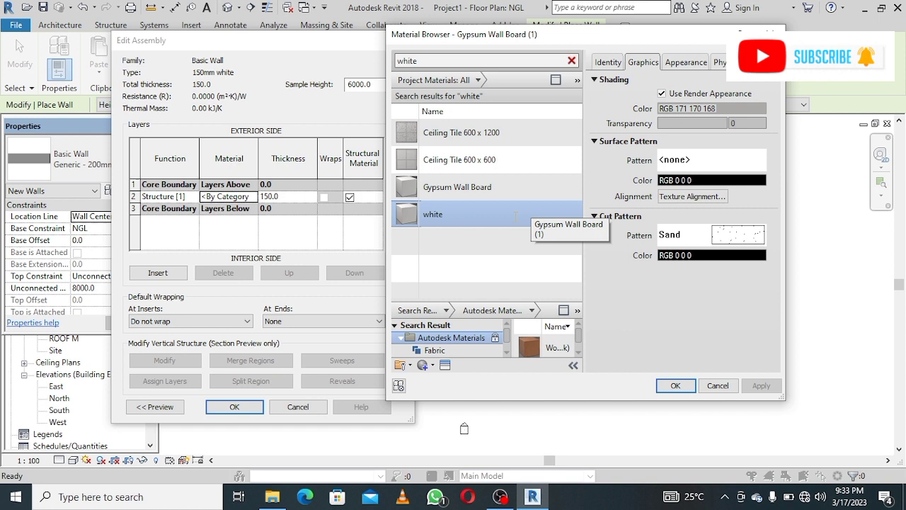
mouse_move(473, 79)
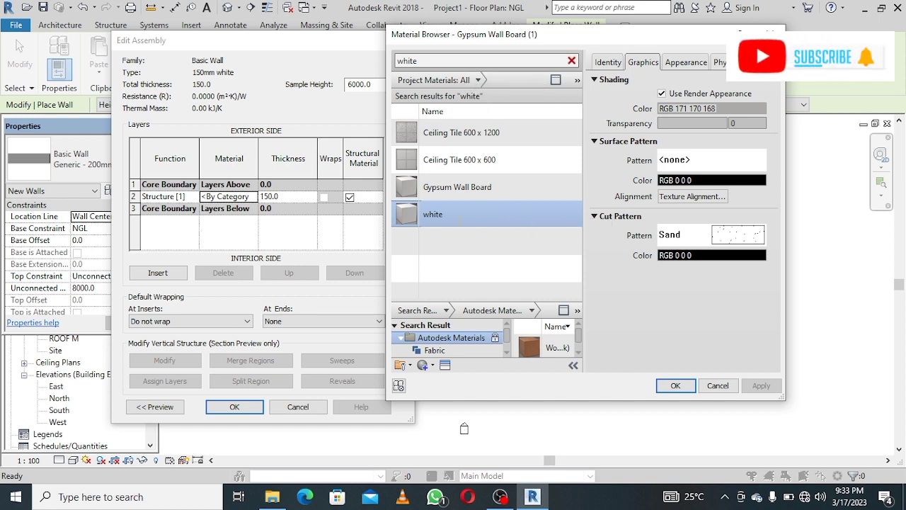
mouse_move(433, 214)
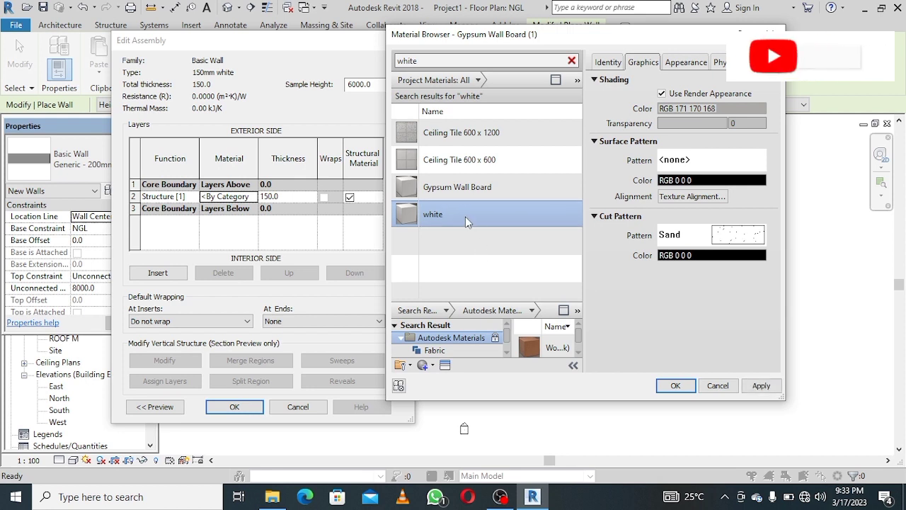
mouse_move(443, 219)
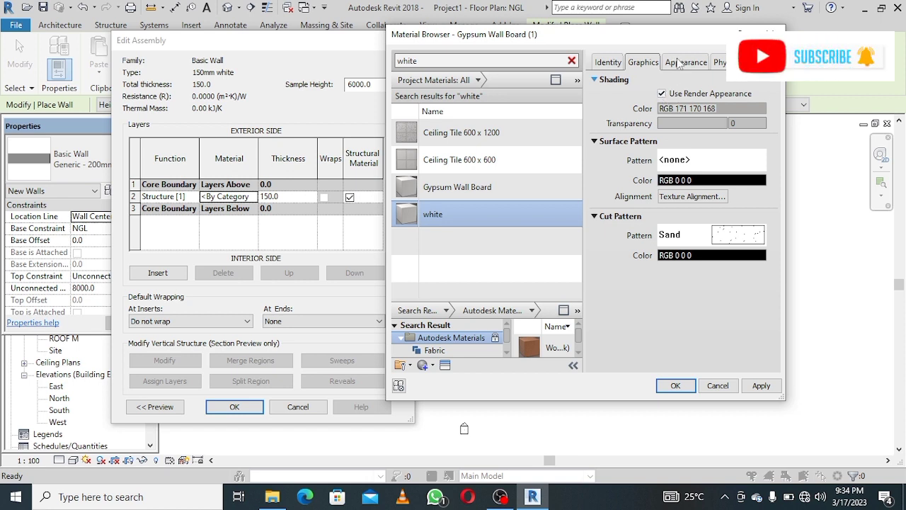
Show the white material's appearance and open its RGB 228 228 228 colour picker.
left_click(685, 62)
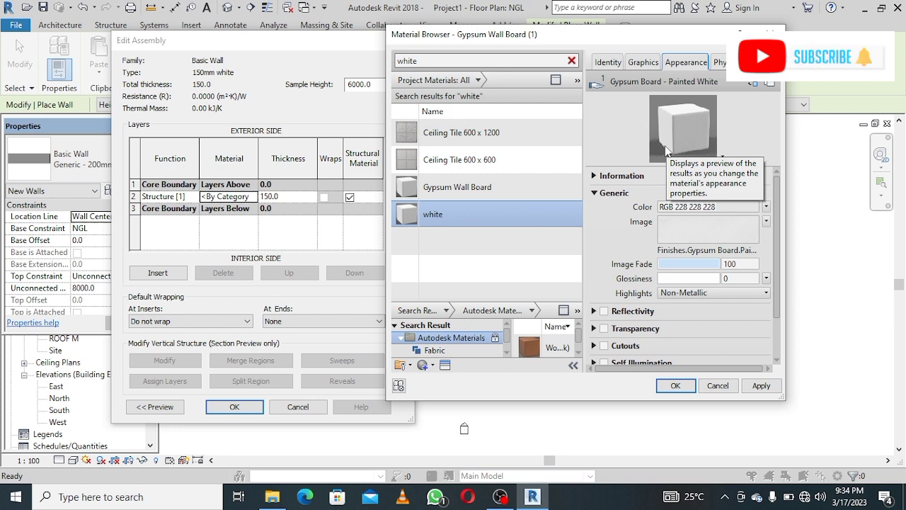
mouse_move(683, 70)
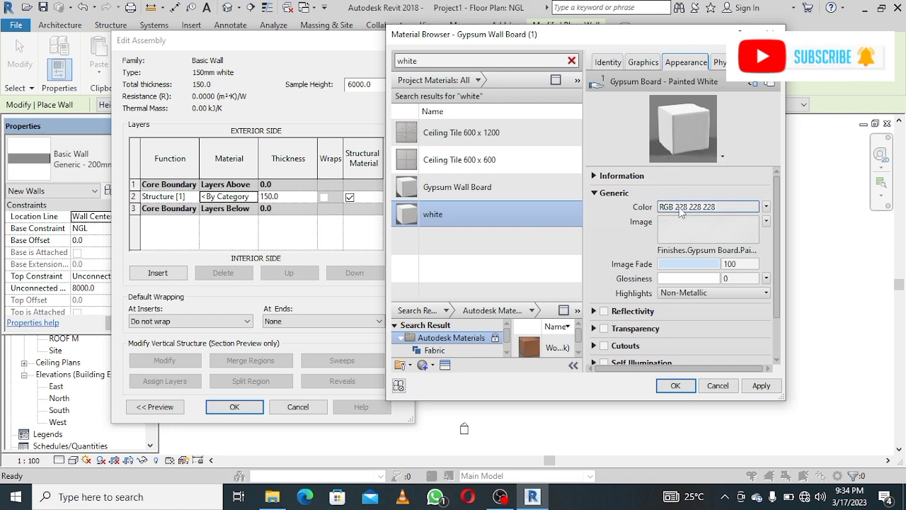
left_click(765, 206)
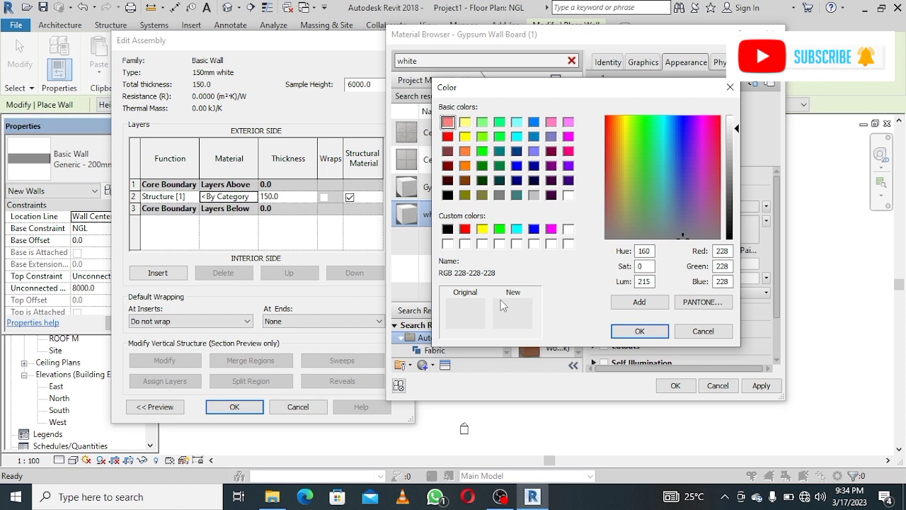
mouse_move(597, 225)
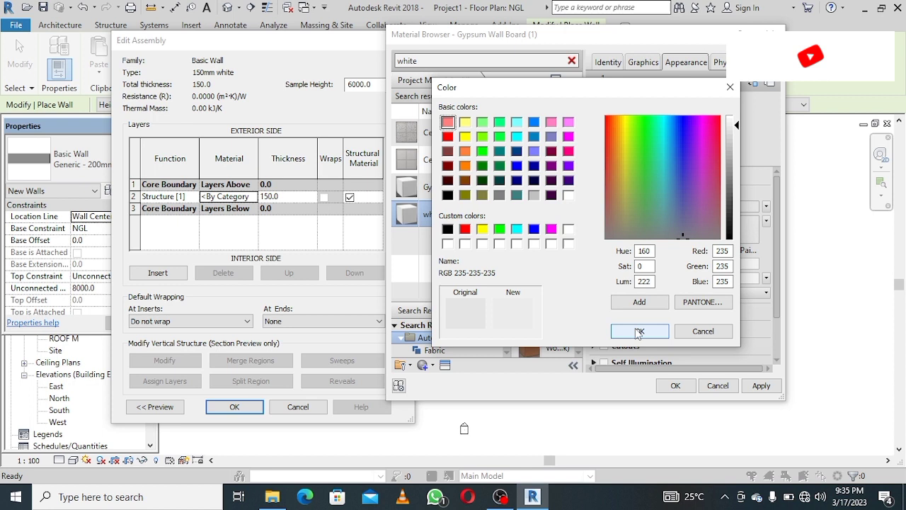
Confirm the white material's brighter appearance colour of RGB 235 235 235.
left_click(639, 331)
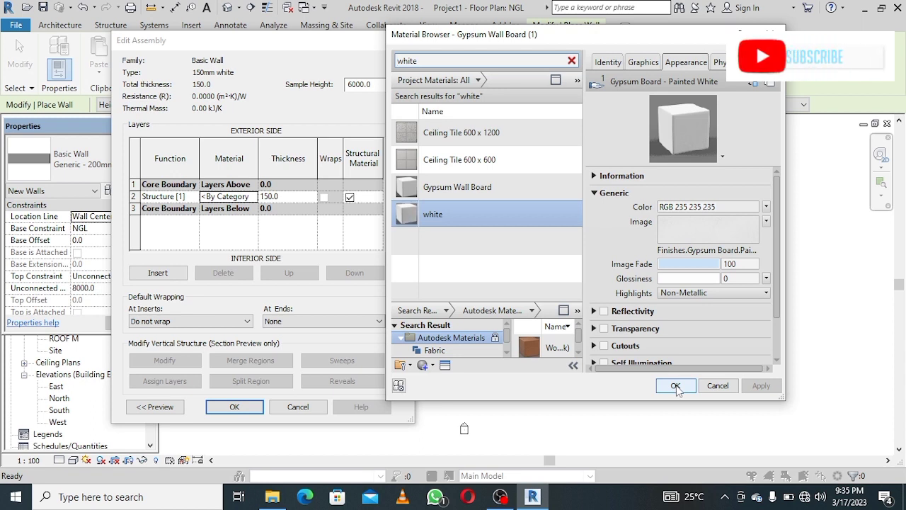
Accept the 'white' material for the 150mm white wall layer and close Material Browser, Edit Assembly and Type Properties.
left_click(676, 385)
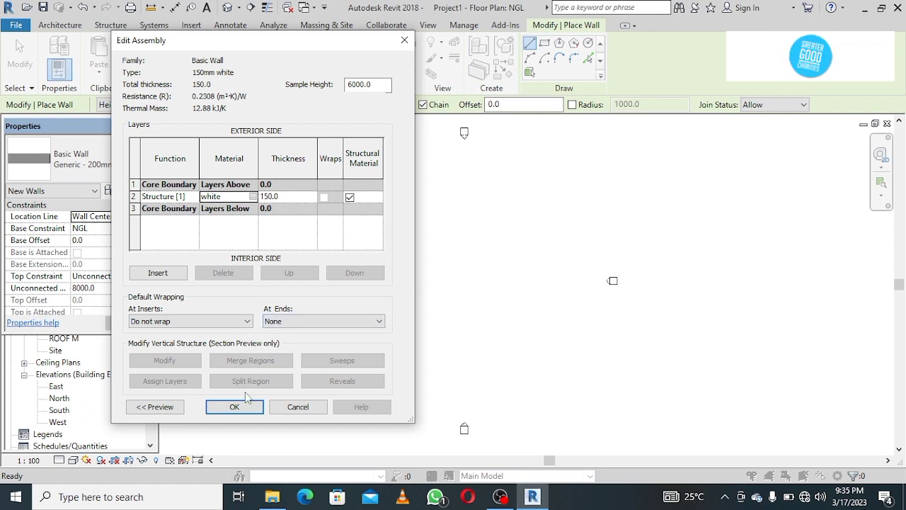
left_click(234, 406)
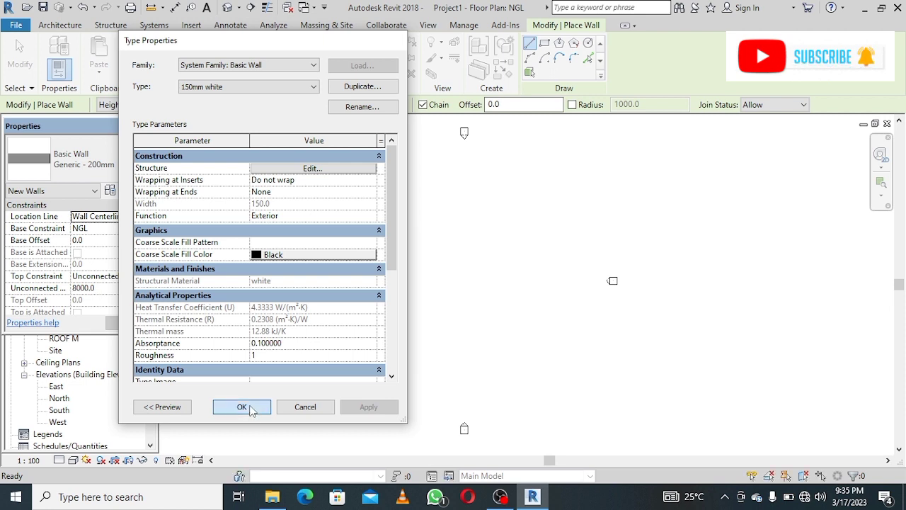
left_click(241, 406)
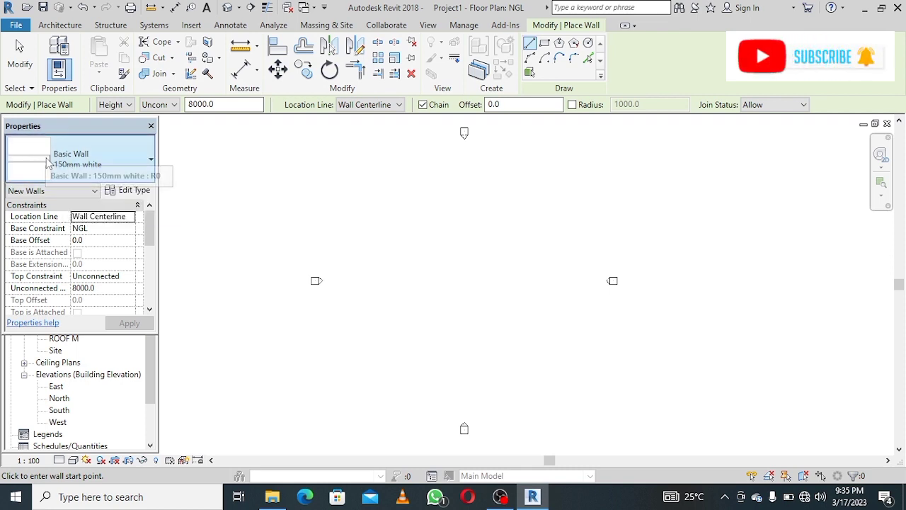
mouse_move(63, 173)
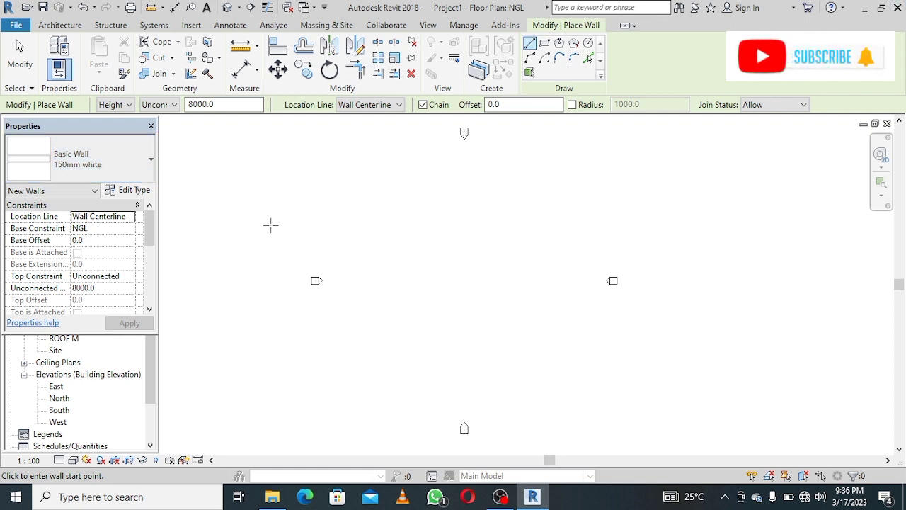
mouse_move(323, 231)
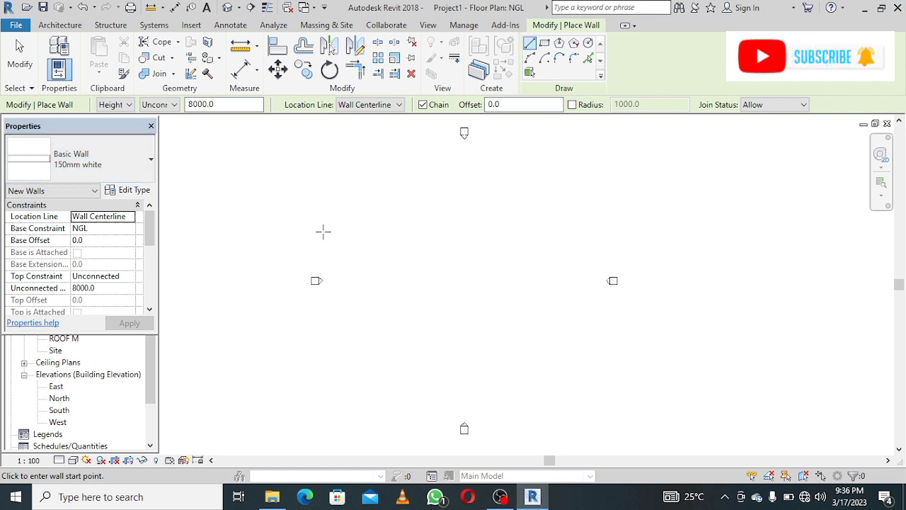